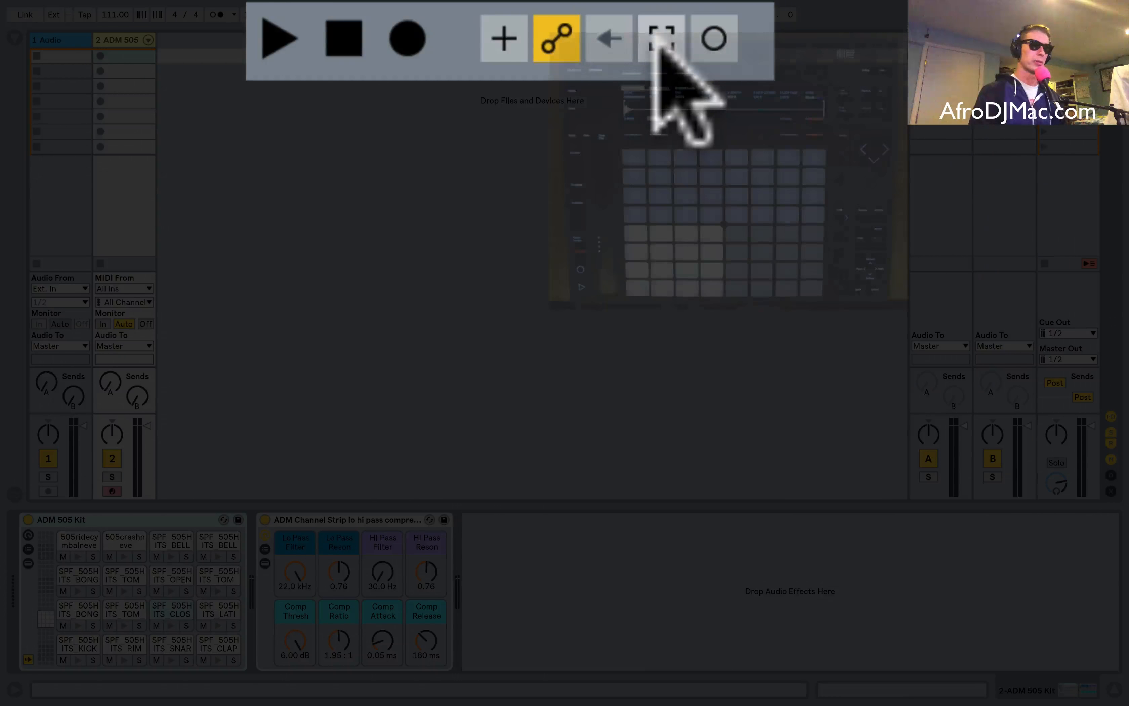
# Capture the played kick, snare and hi-hat pattern as a two-bar clip on the 505 track
pyautogui.click(660, 39)
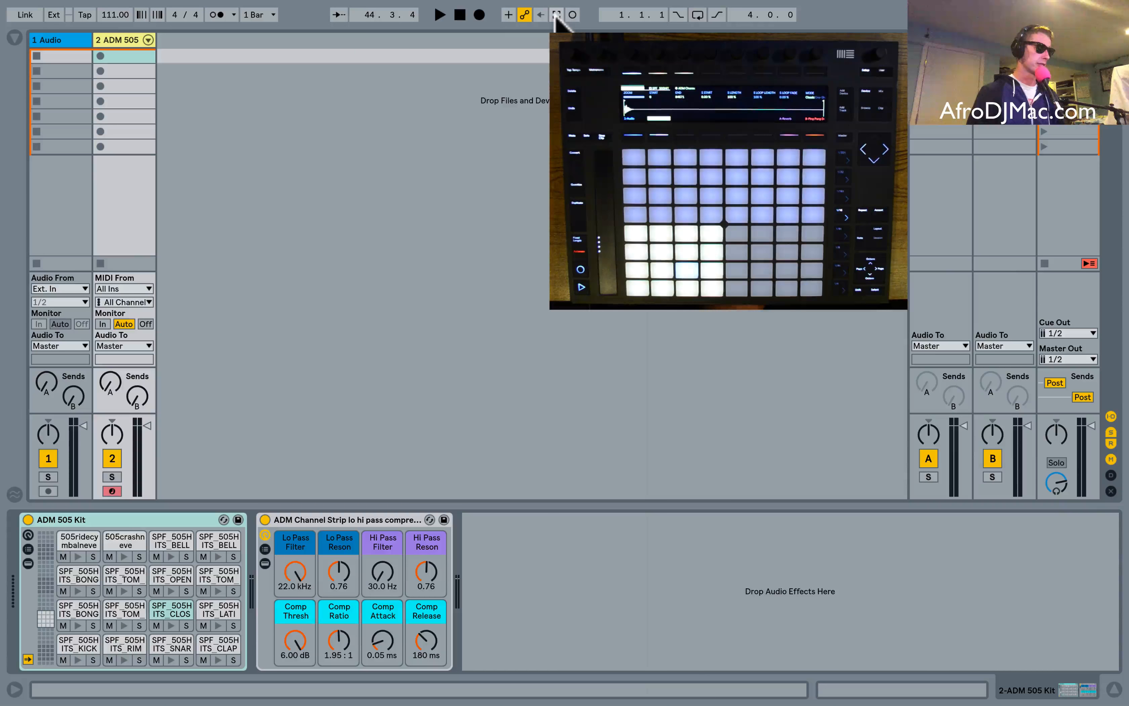
pyautogui.click(148, 40)
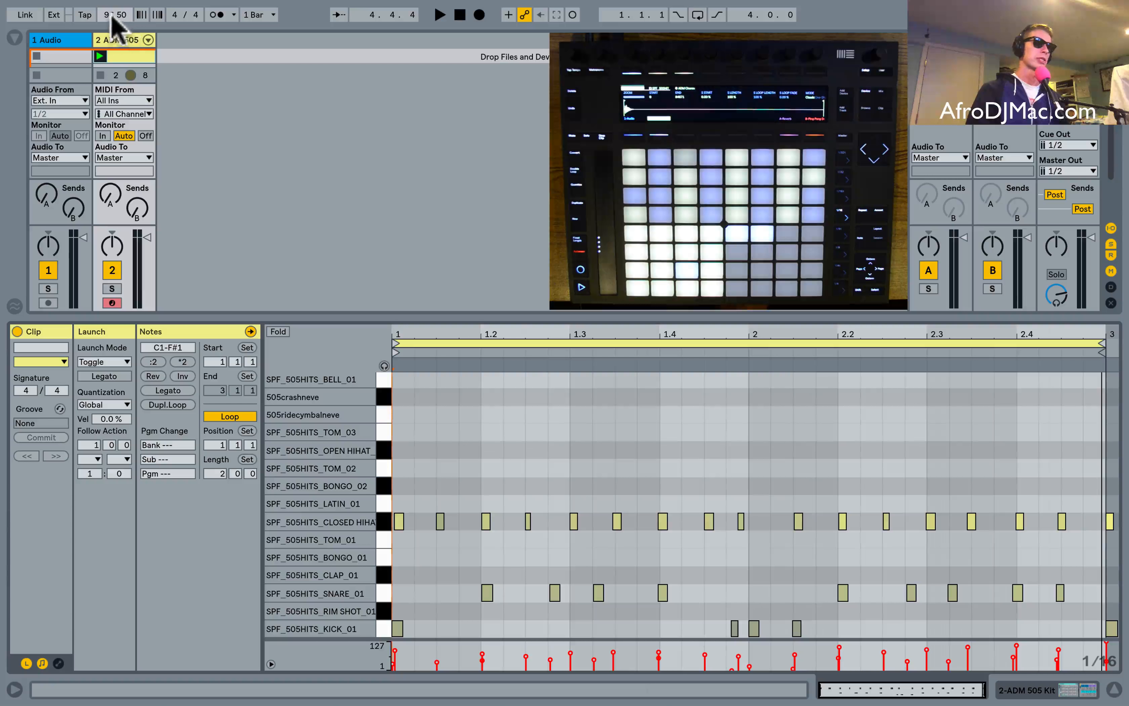
# Lower the set tempo to 96.50 BPM
pyautogui.moveTo(115, 14); pyautogui.dragTo(121, 8)
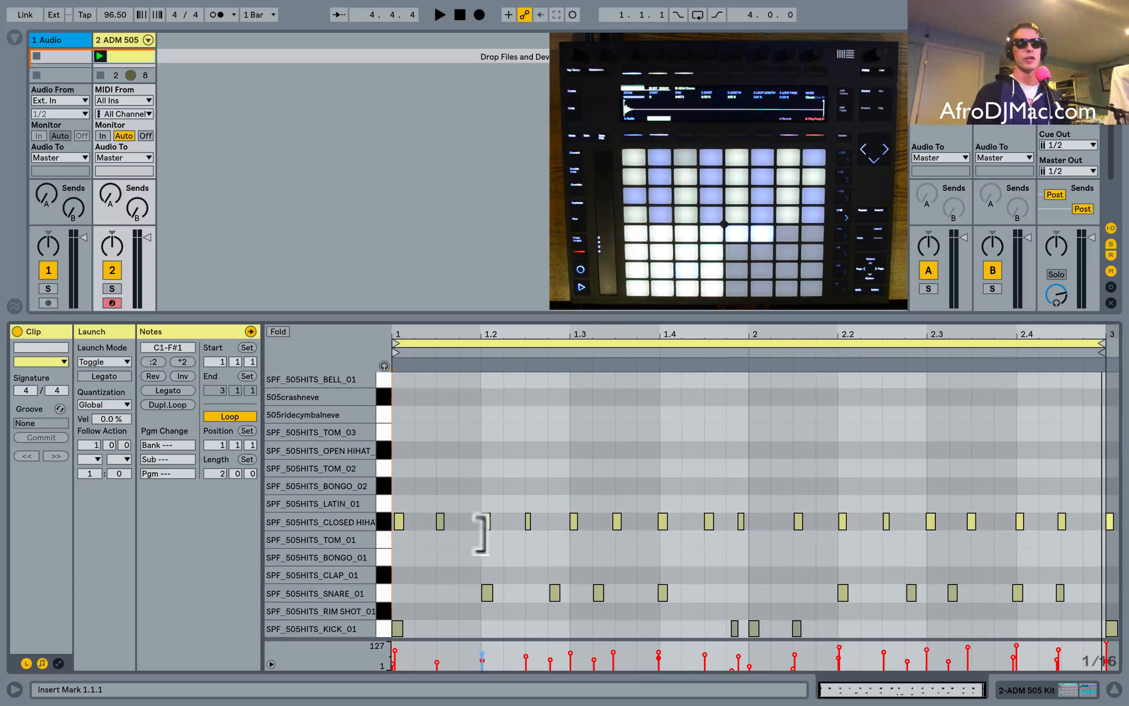
pyautogui.moveTo(756, 511)
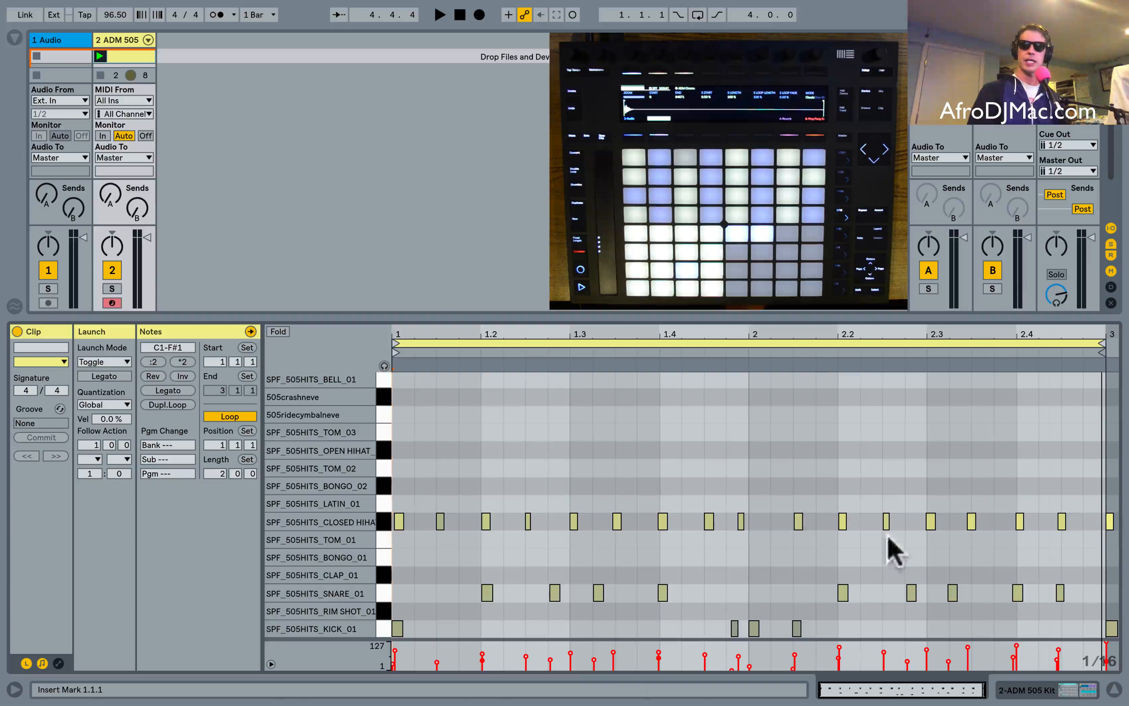
pyautogui.moveTo(812, 512)
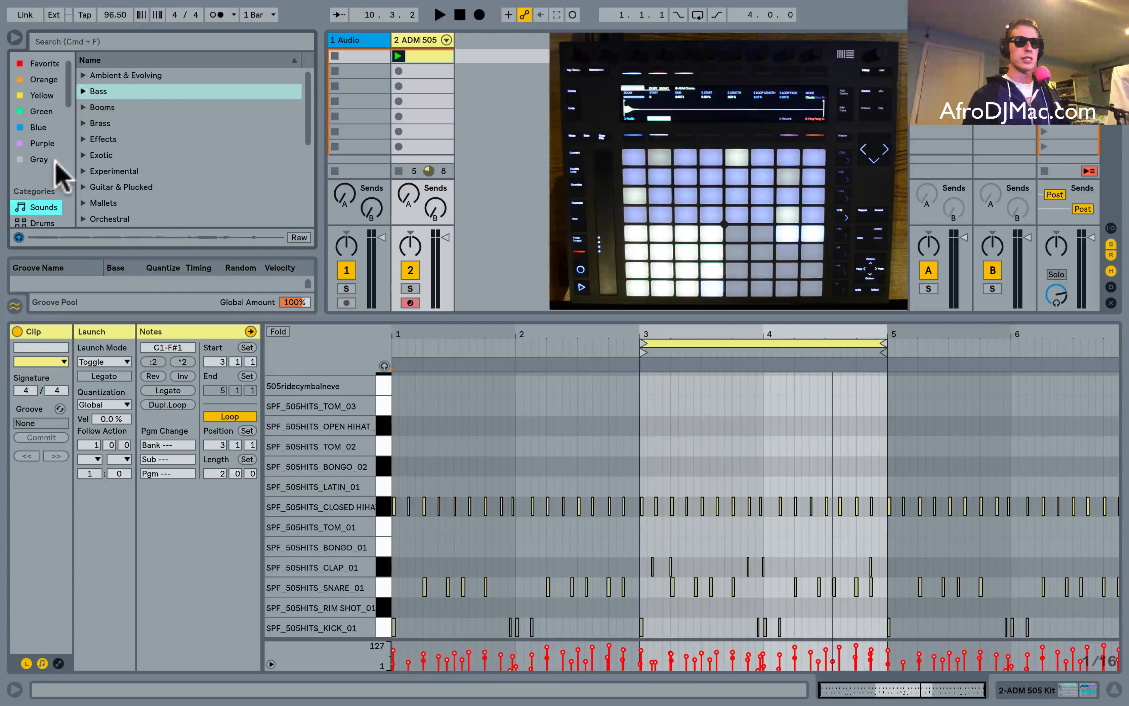
# Load the built-in Operator synth onto a new MIDI track
pyautogui.click(43, 159)
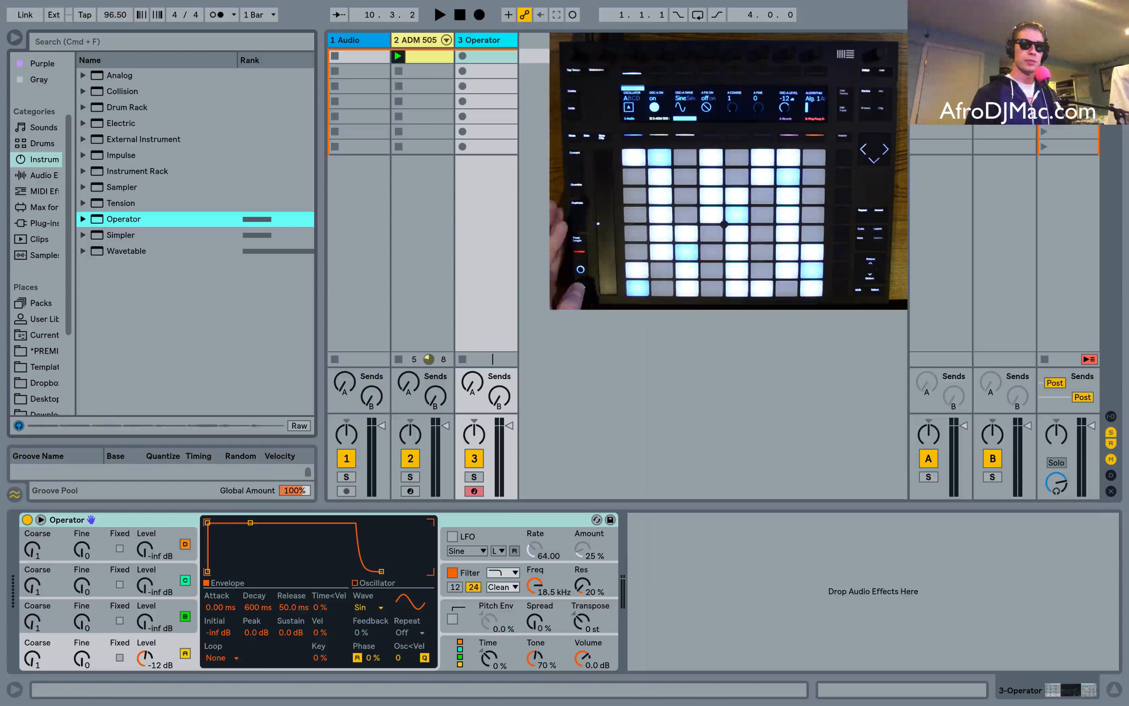
pyautogui.click(439, 13)
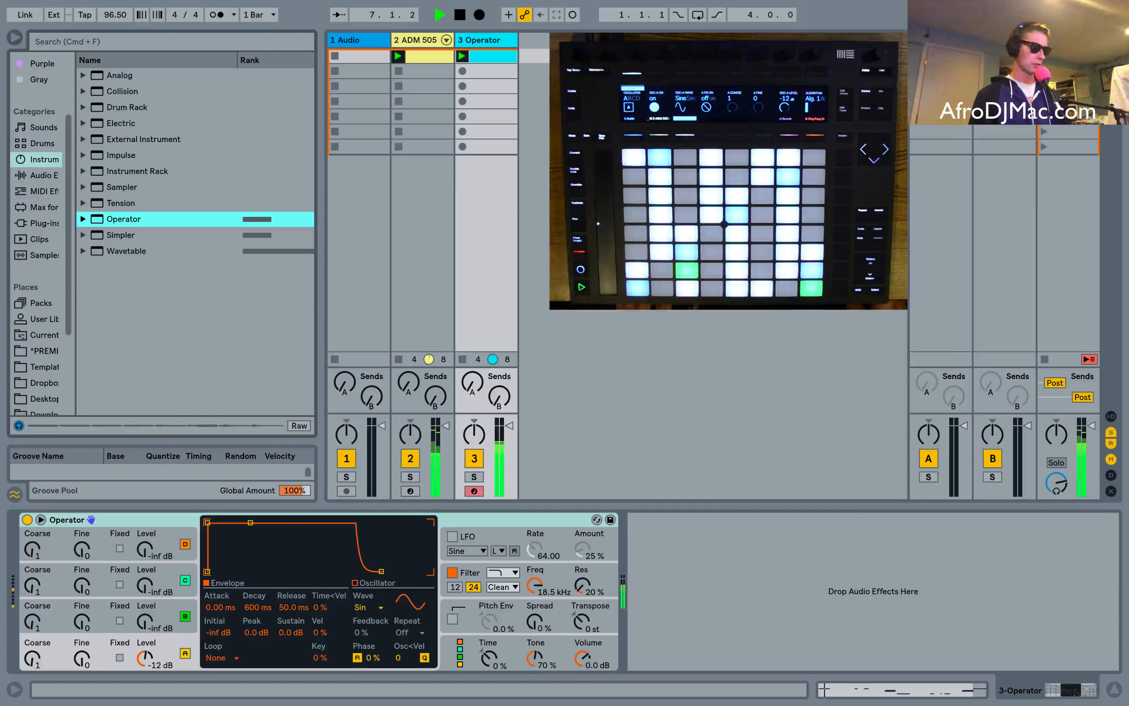
# Capture the played G1, F1, D1 bassline as a two-bar Operator clip
pyautogui.click(462, 55)
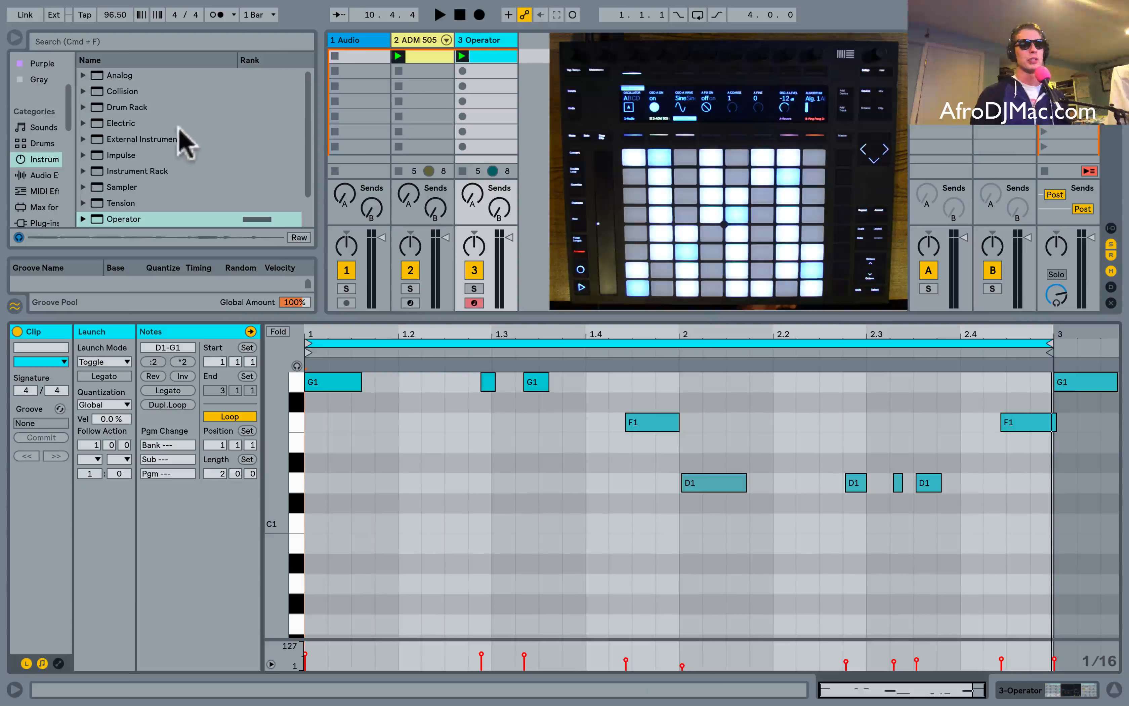
# Load ADM Bells and Kalimba Synth.adg from Sounds > Mallets onto a new track
pyautogui.click(43, 127)
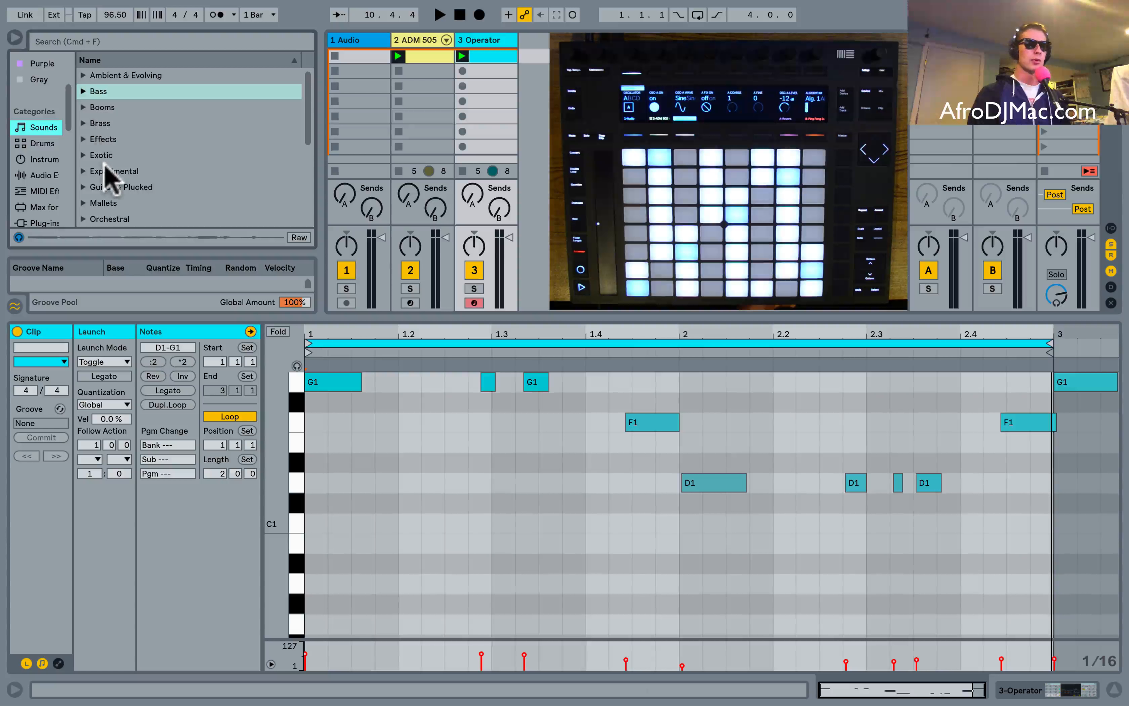
pyautogui.scroll(-3)
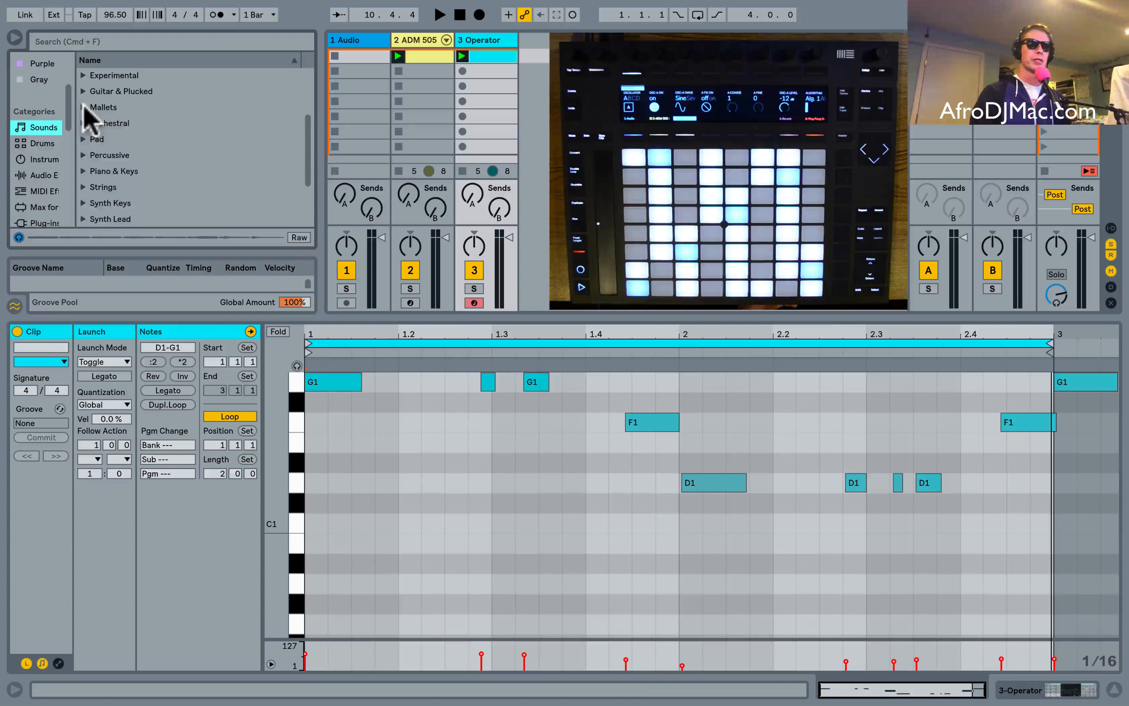
pyautogui.click(104, 107)
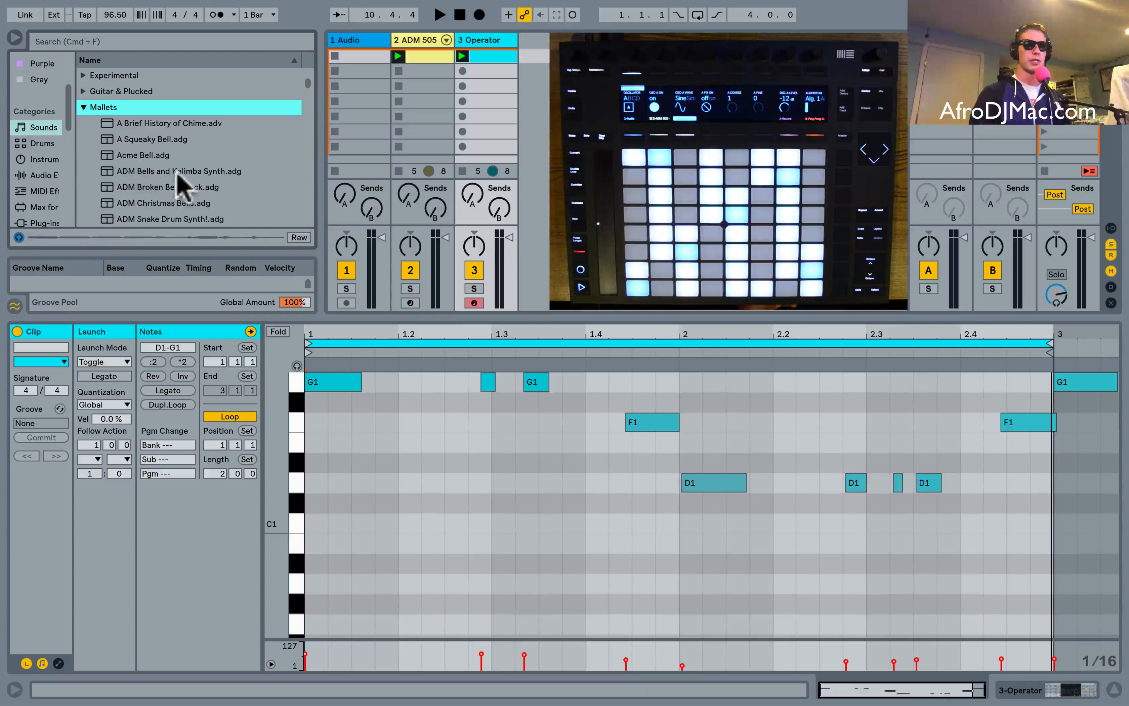
pyautogui.click(180, 171)
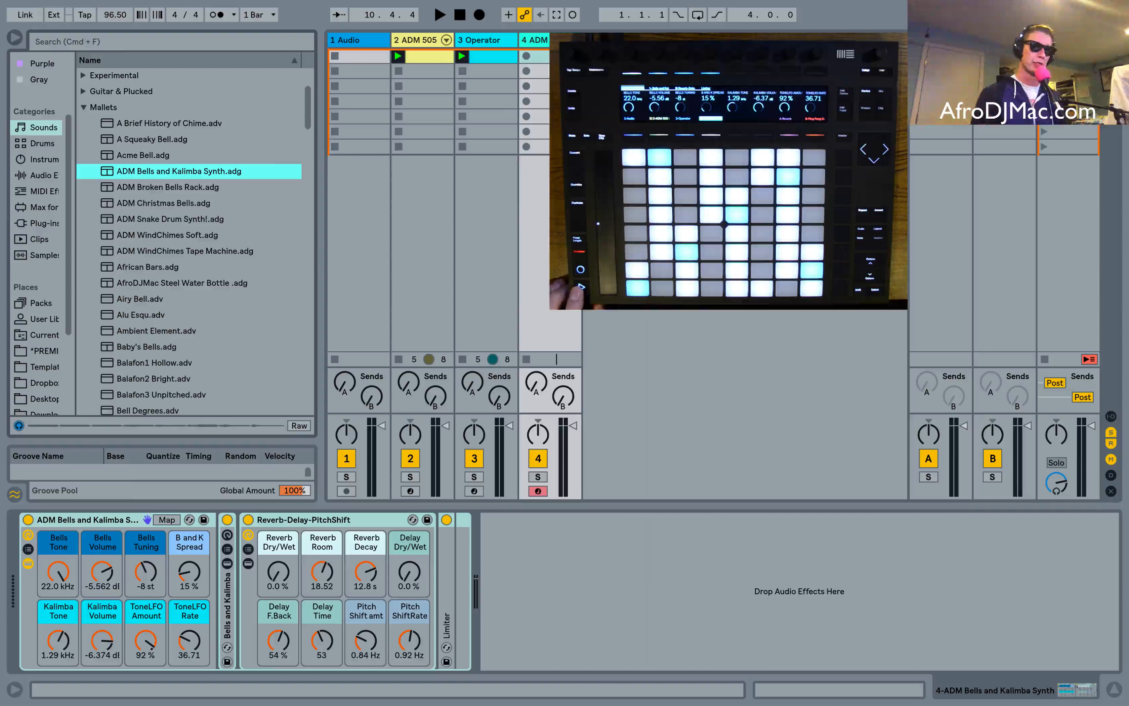
pyautogui.click(439, 14)
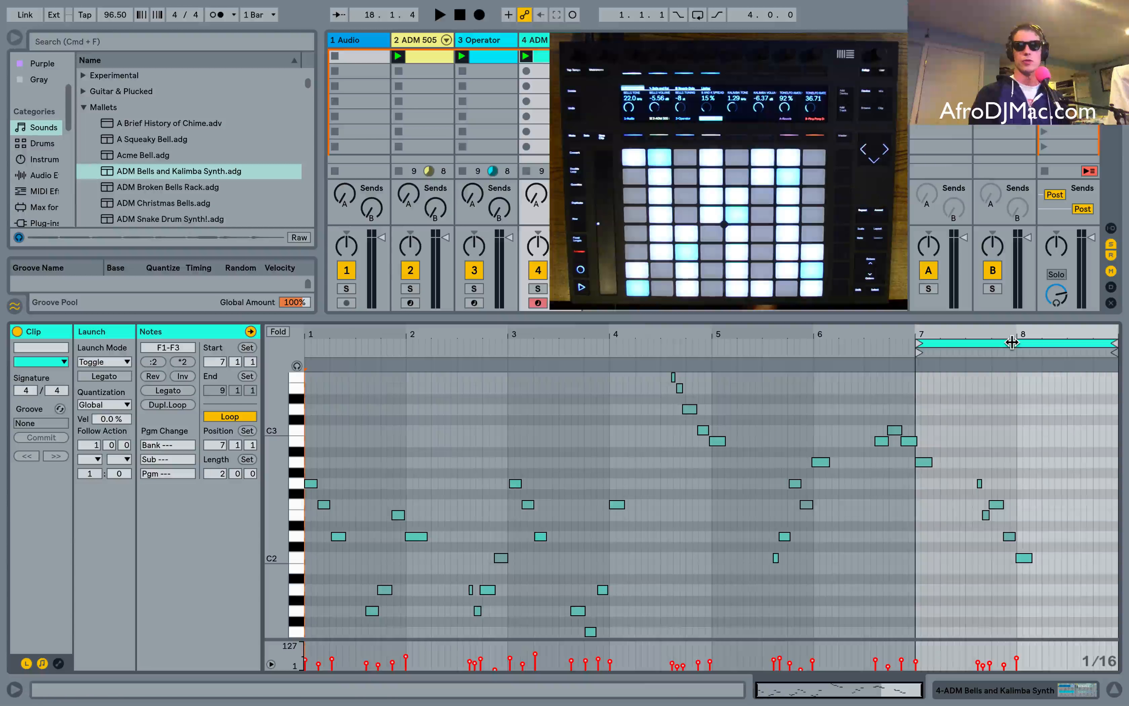
# Set the bells clip loop from bar 3 to bar 7
pyautogui.moveTo(1011, 342); pyautogui.dragTo(684, 342)
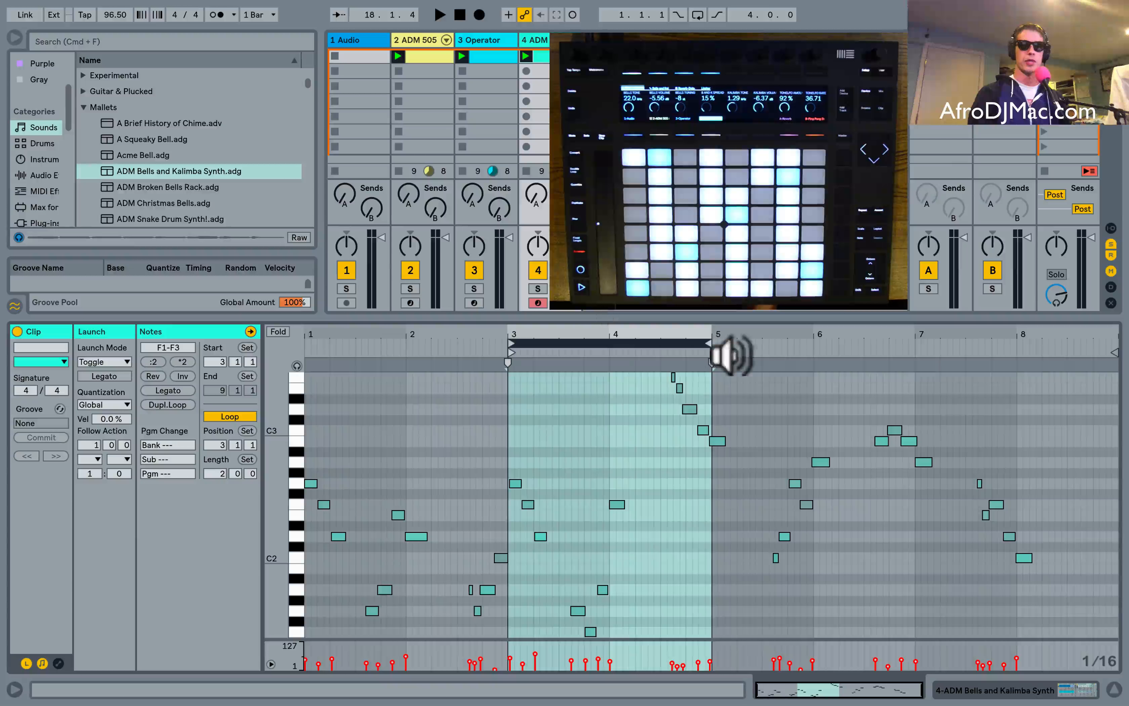
pyautogui.moveTo(717, 341); pyautogui.dragTo(921, 341)
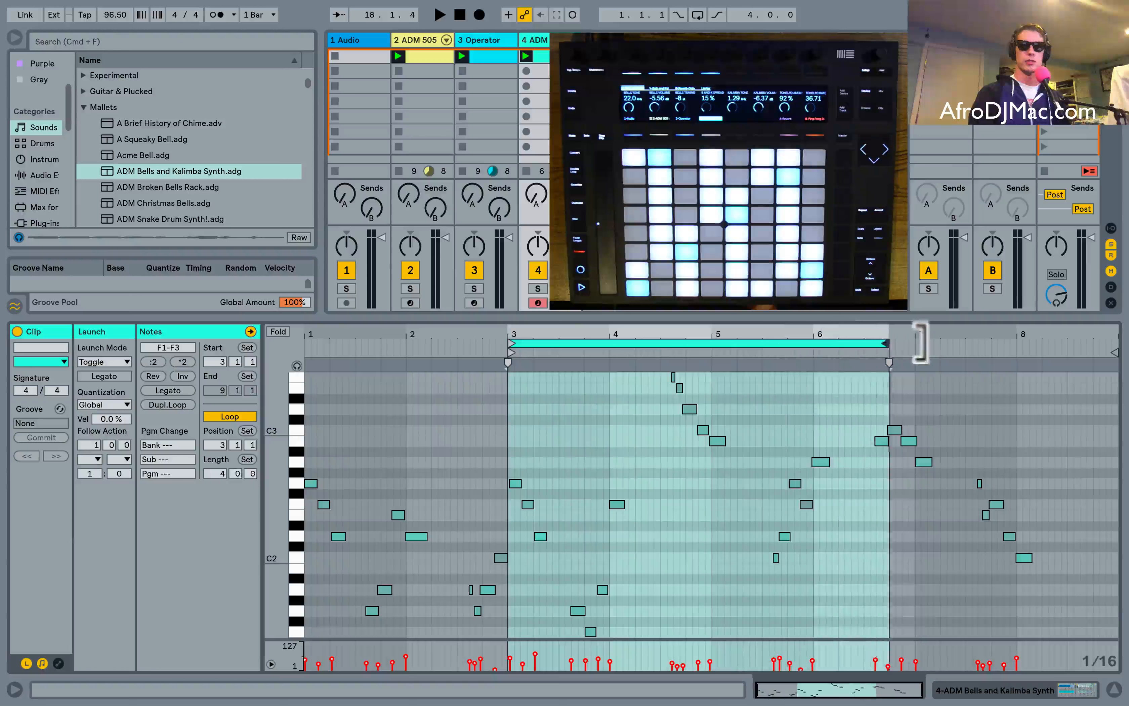